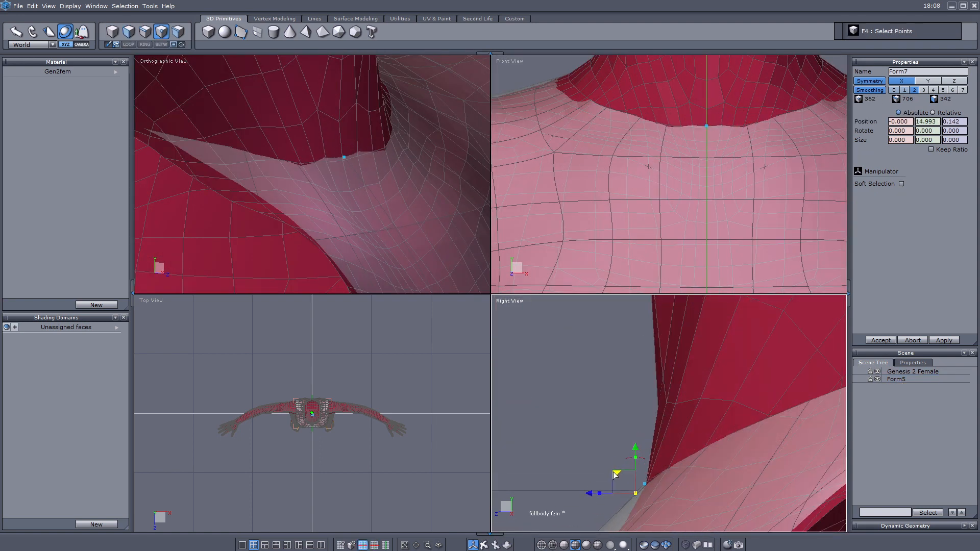
Reshape a neckline point on the torso armor and save the scene as Guard_Torso in Guards.
left_click(904, 183)
type("Guard_Torso")
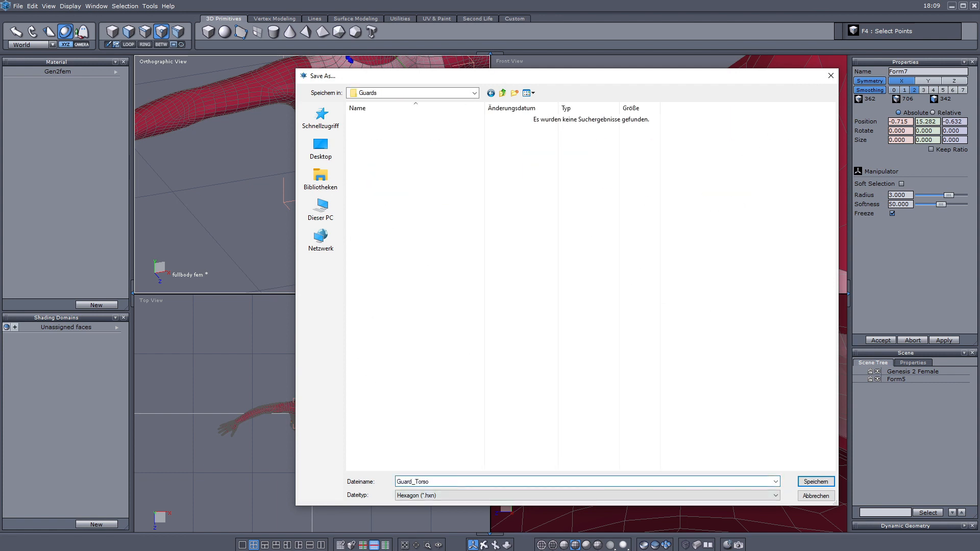
left_click(815, 482)
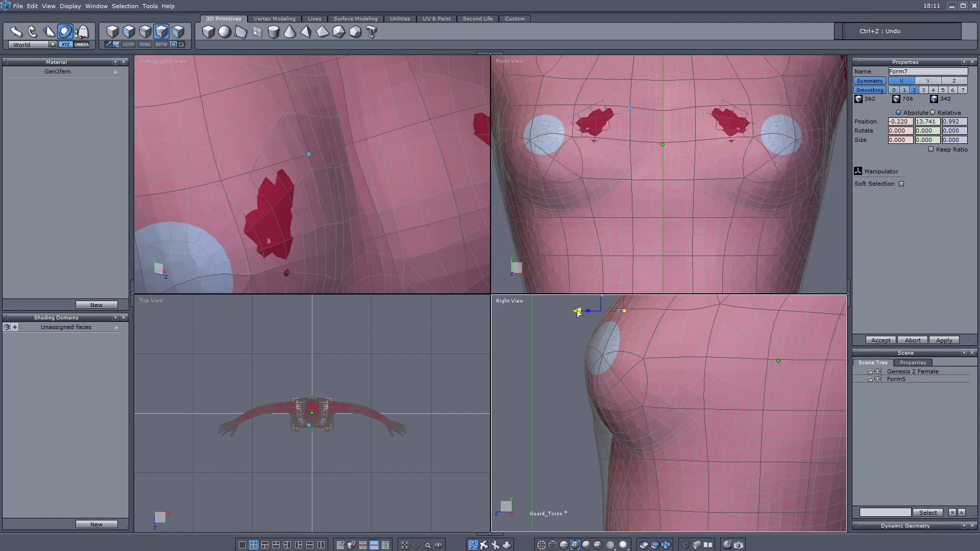
Extract the upper chest and shoulder faces into a separate armor piece over the torso.
left_click(908, 183)
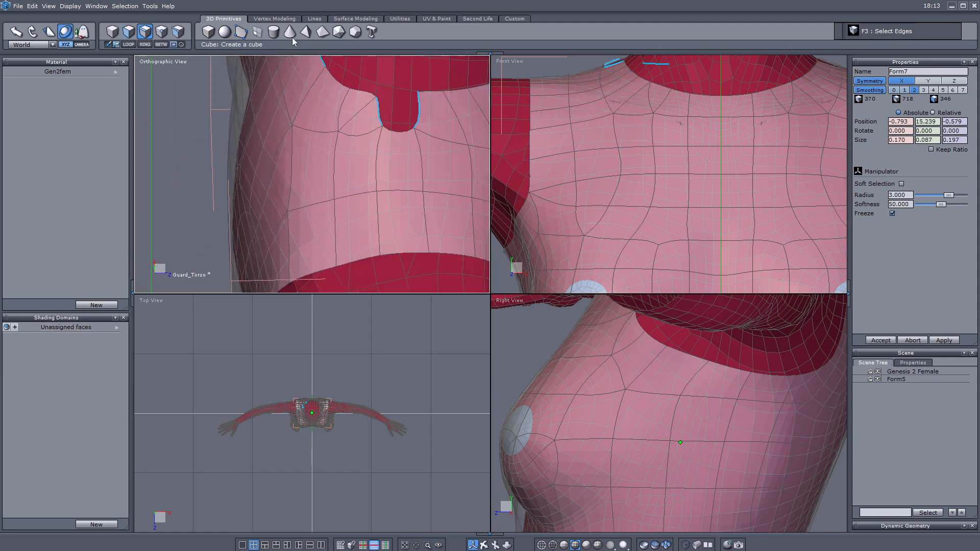
left_click(273, 18)
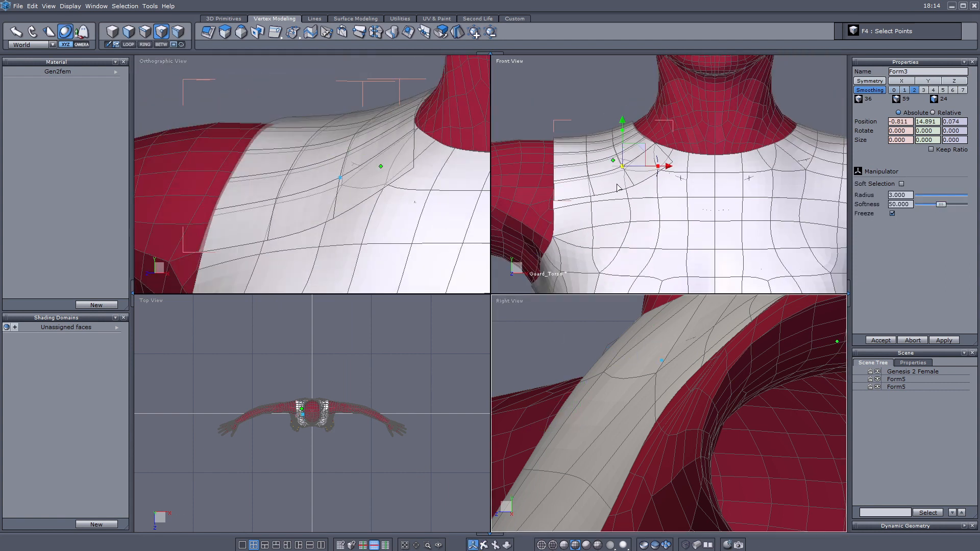
Extrude the shoulder into layered ridged plates and rename the pieces Base and Shoulder.
left_click(896, 386)
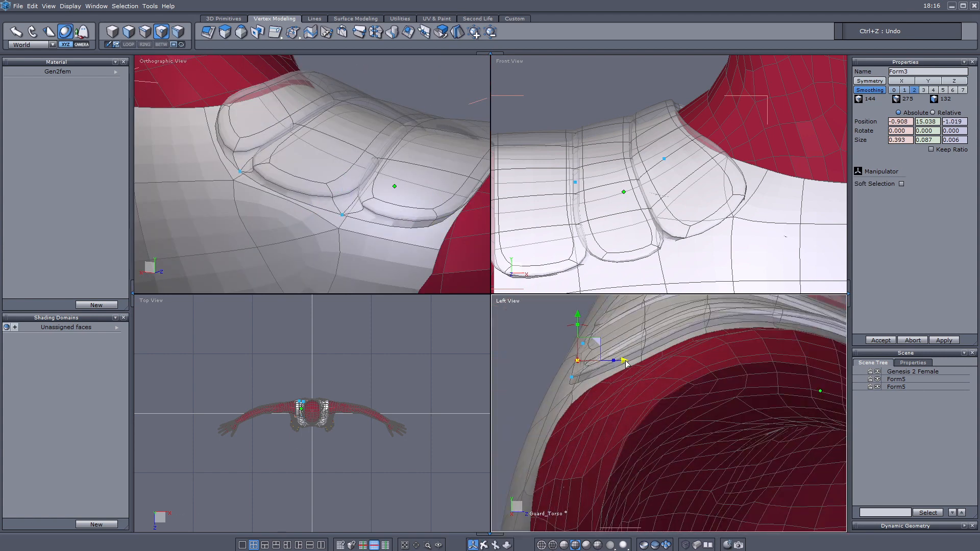
left_click(896, 387)
type("Sho")
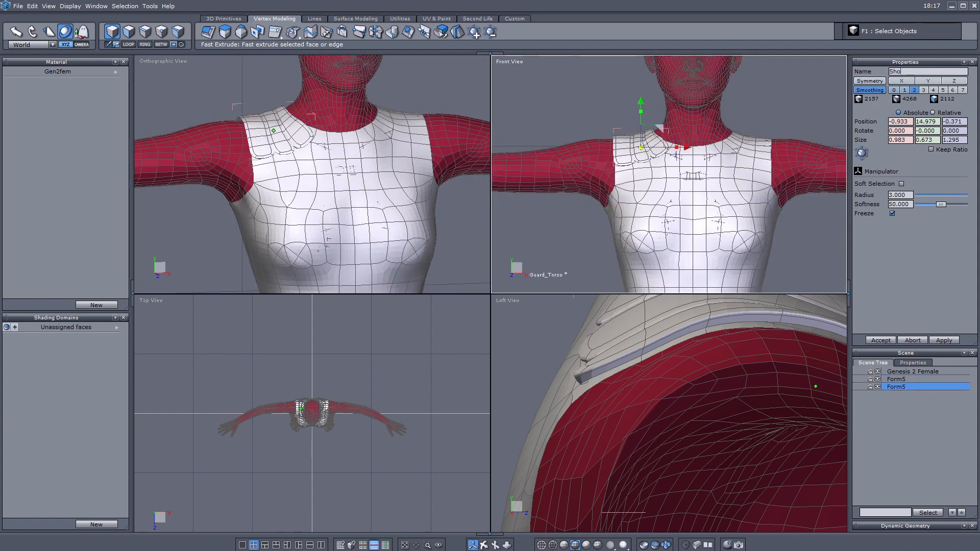
left_click(895, 379)
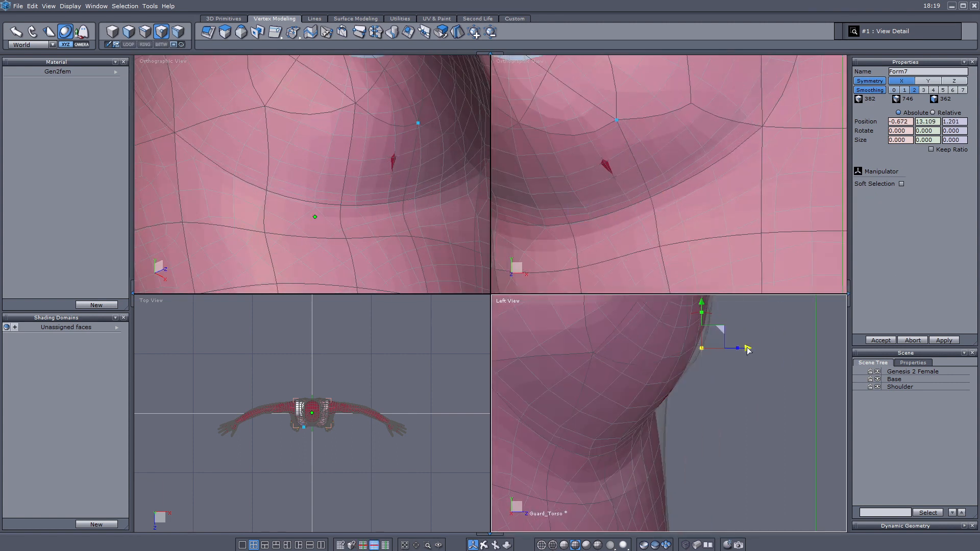
Extract and extrude faces below the chest into Frontplate with a raised waist band.
key("ctrl+z")
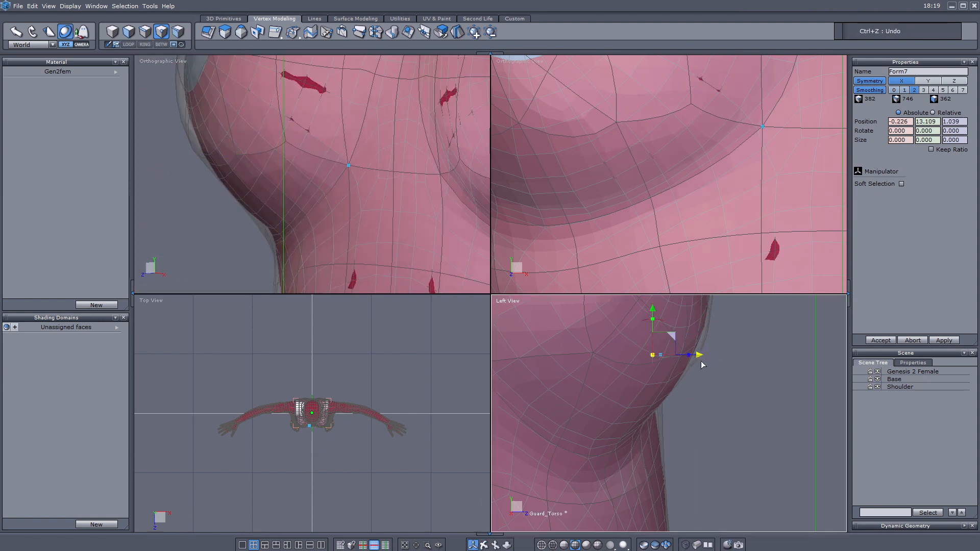
left_click(900, 183)
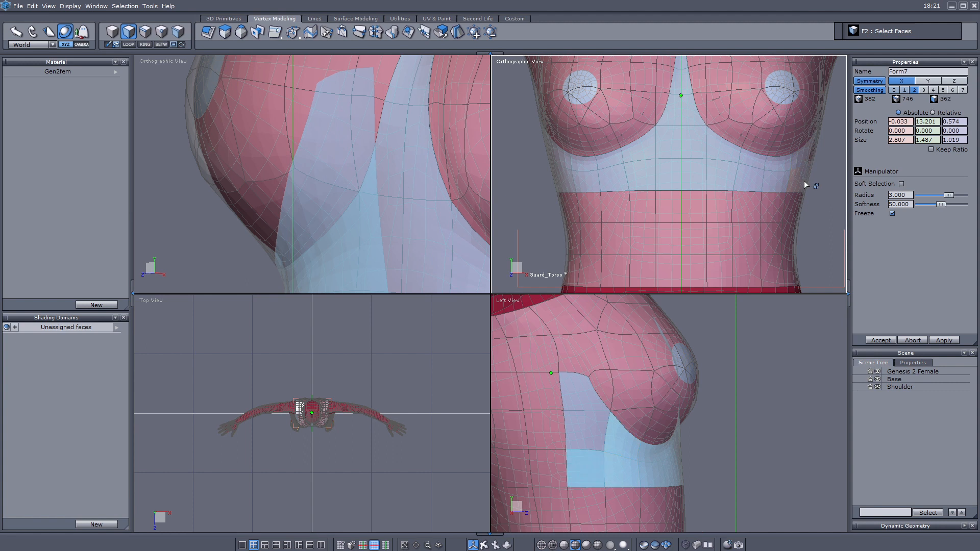
key("ctrl+v")
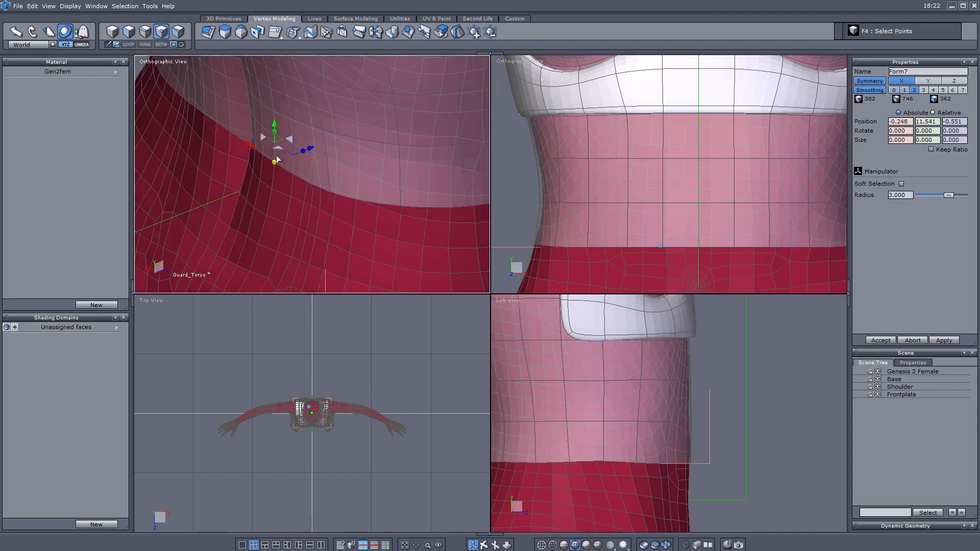
key("ctrl+v")
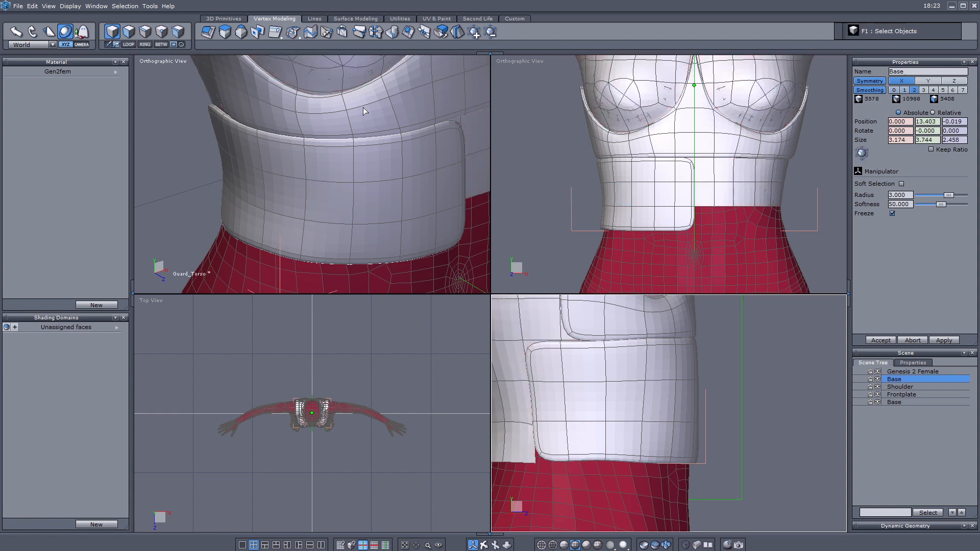
Extract LowerFront and chest plates, then add a Clasp with Clasp Metal and Clasp Leather materials.
left_click(894, 401)
type("LowerFront")
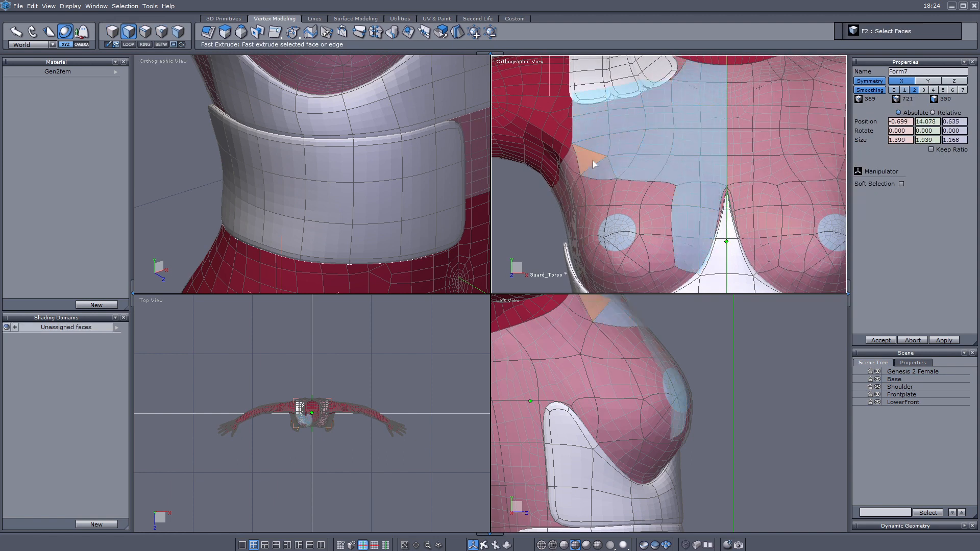
left_click(930, 183)
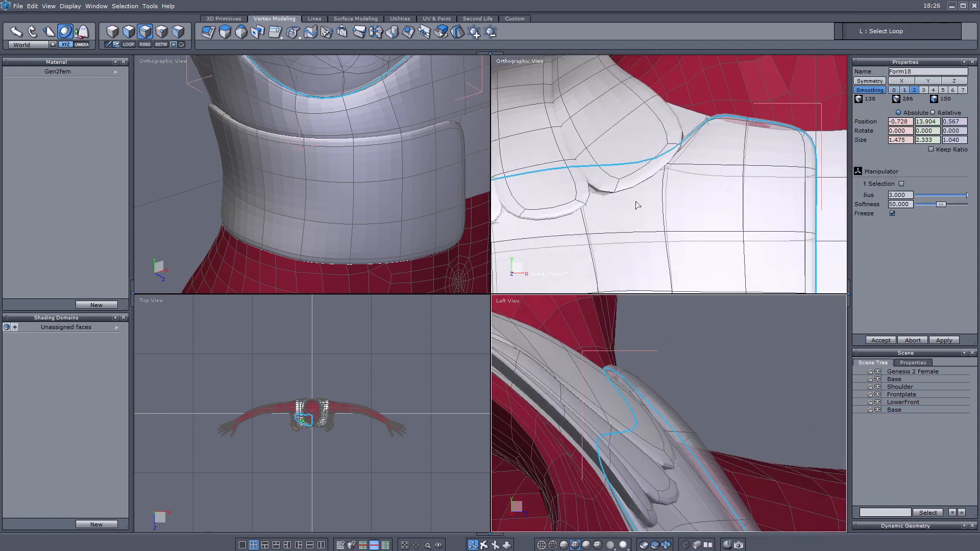
left_click(893, 410)
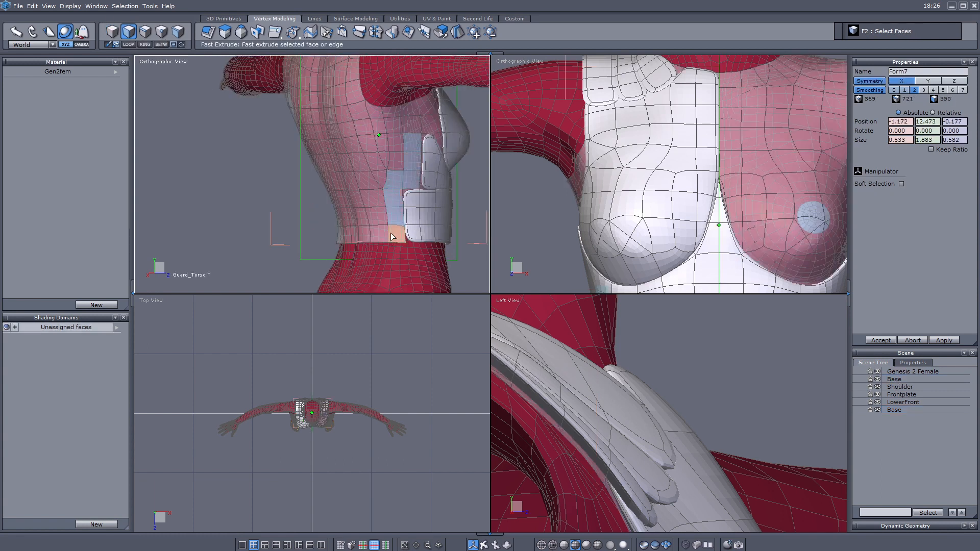
left_click(902, 183)
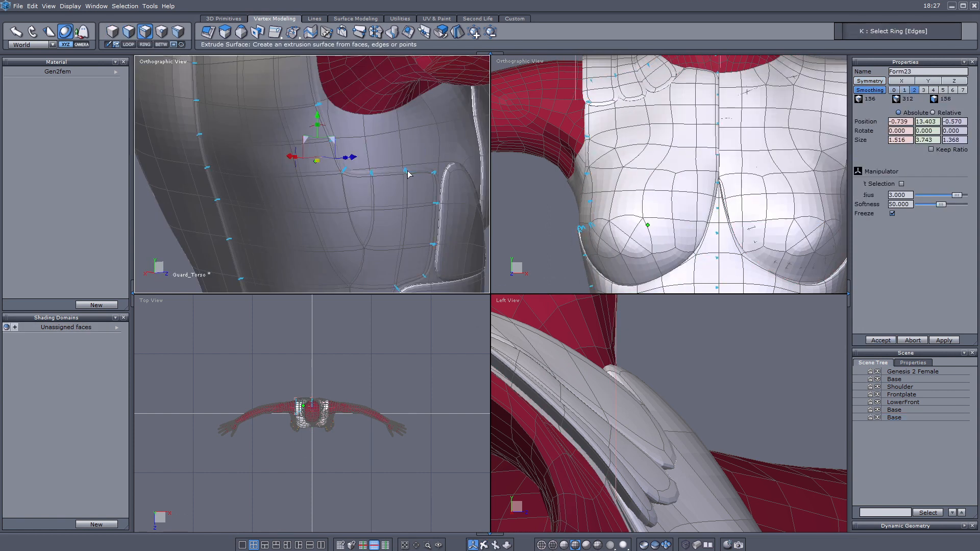
left_click(894, 417)
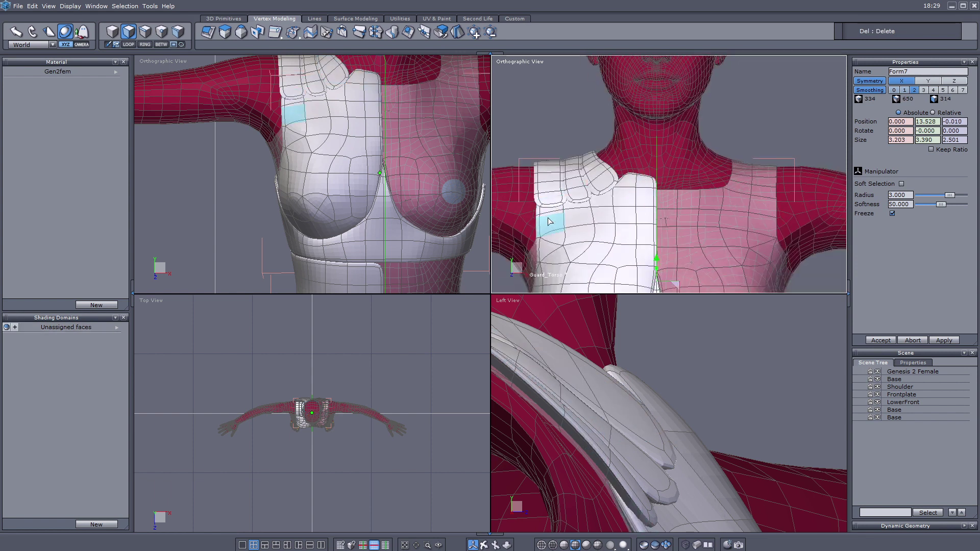
left_click(895, 379)
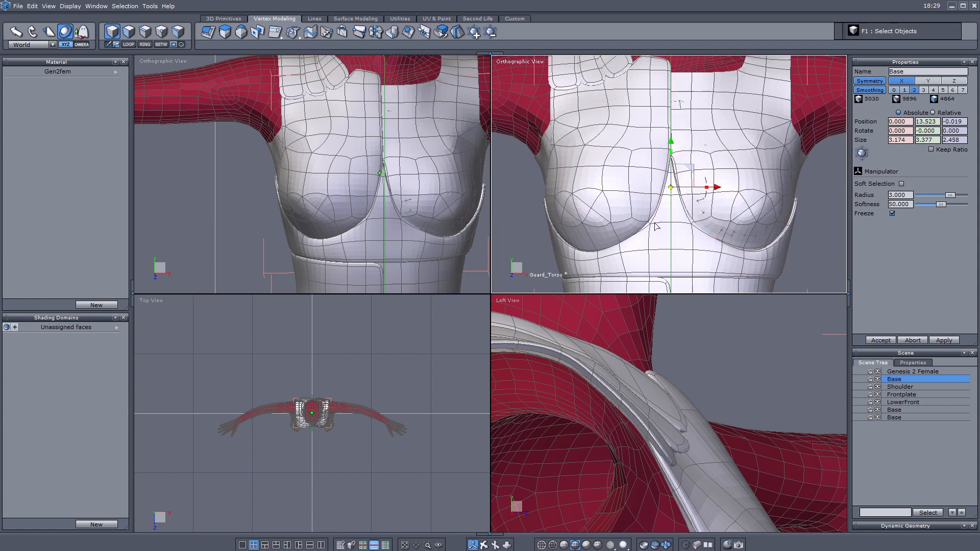
left_click(17, 5)
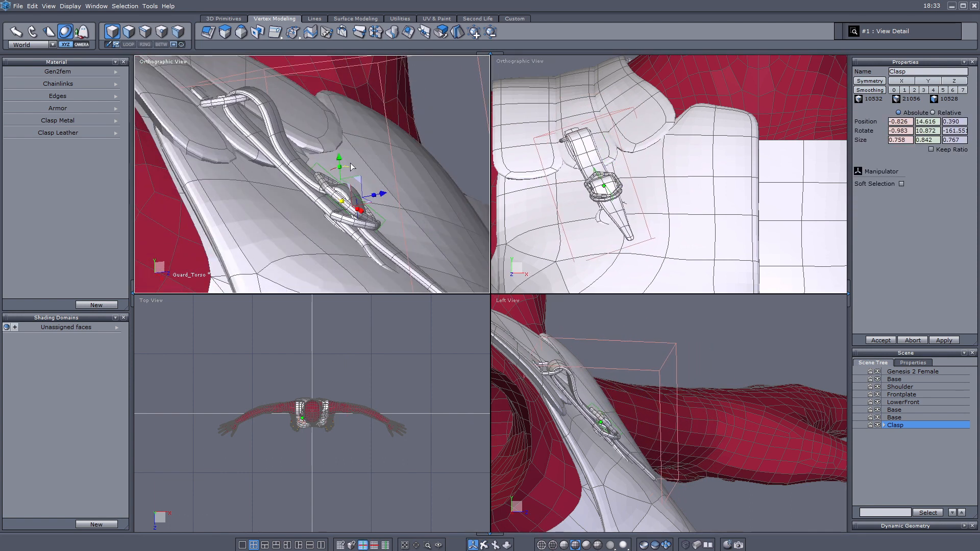
Paste Clasp copies and position five clasps across the lower front band and down the side.
left_click(902, 184)
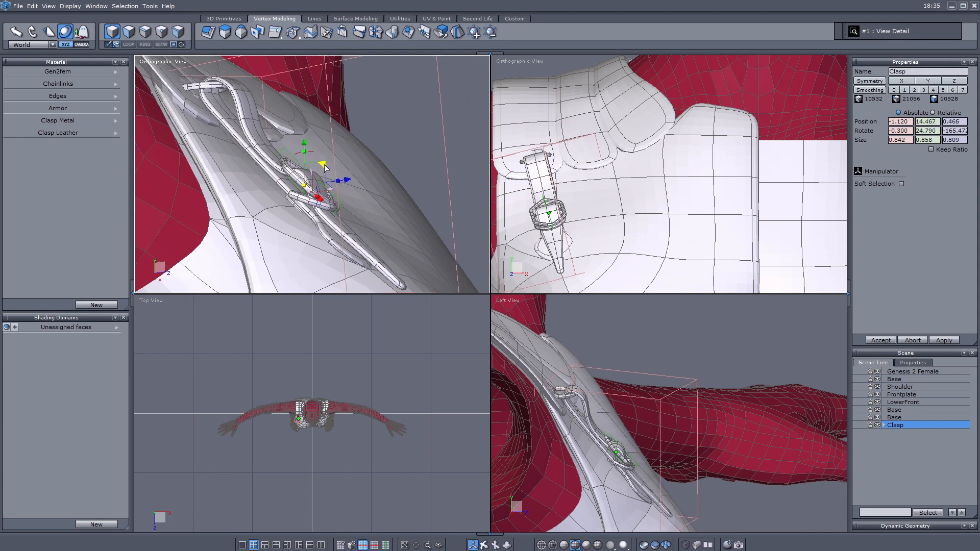
key("ctrl+v")
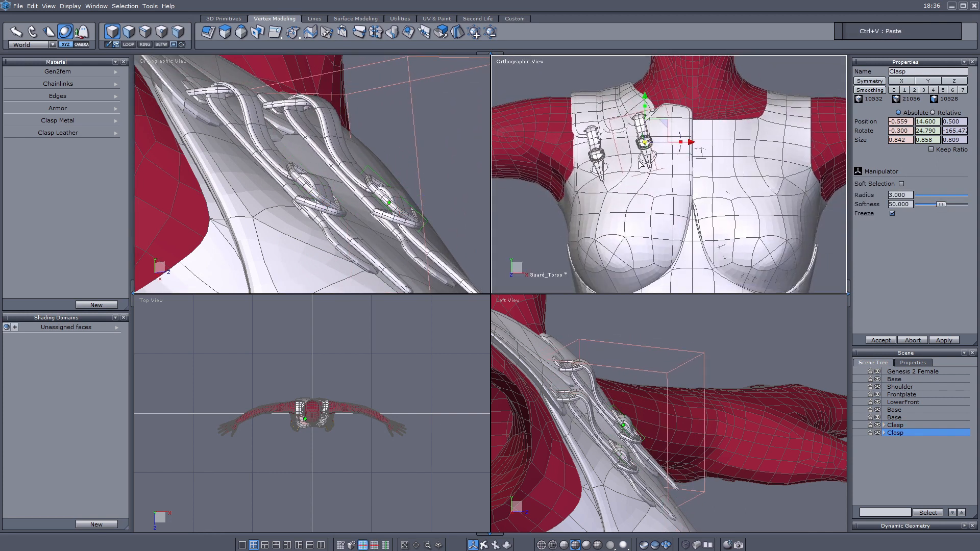
left_click(895, 440)
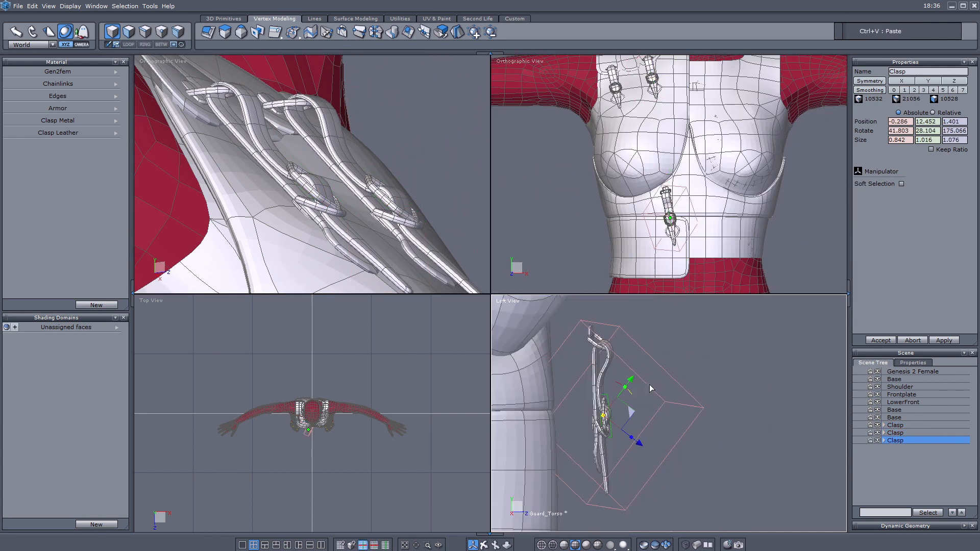
left_click(902, 183)
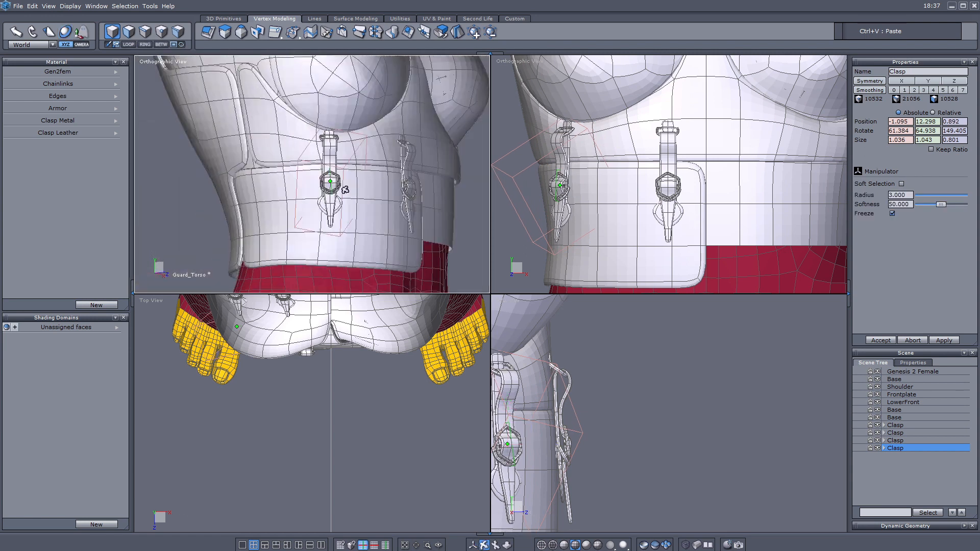
key("ctrl+z")
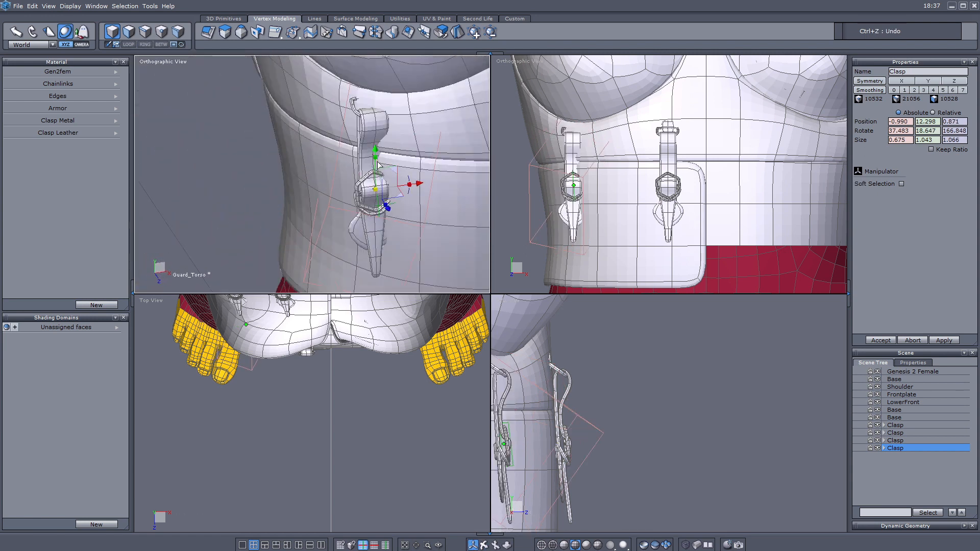
left_click(902, 183)
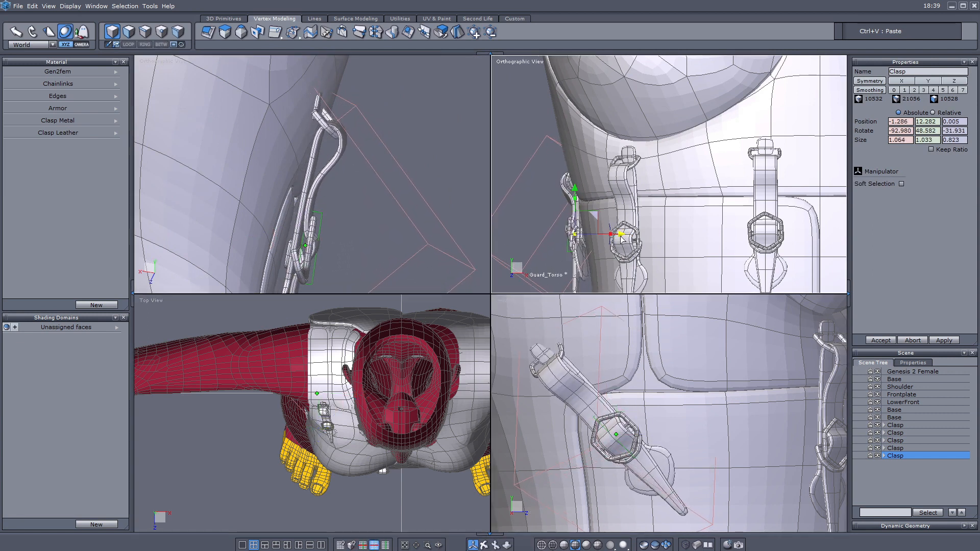
left_click(897, 183)
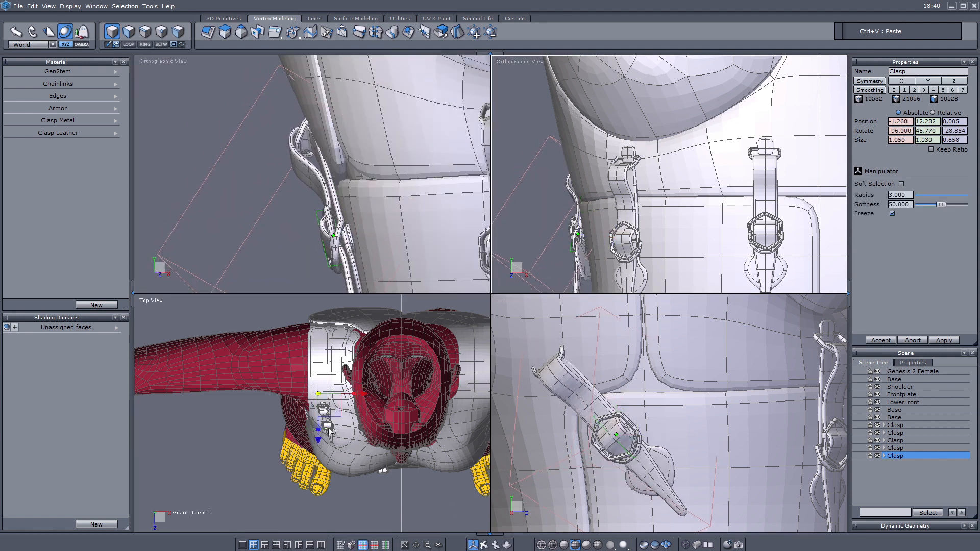
key("ctrl+z")
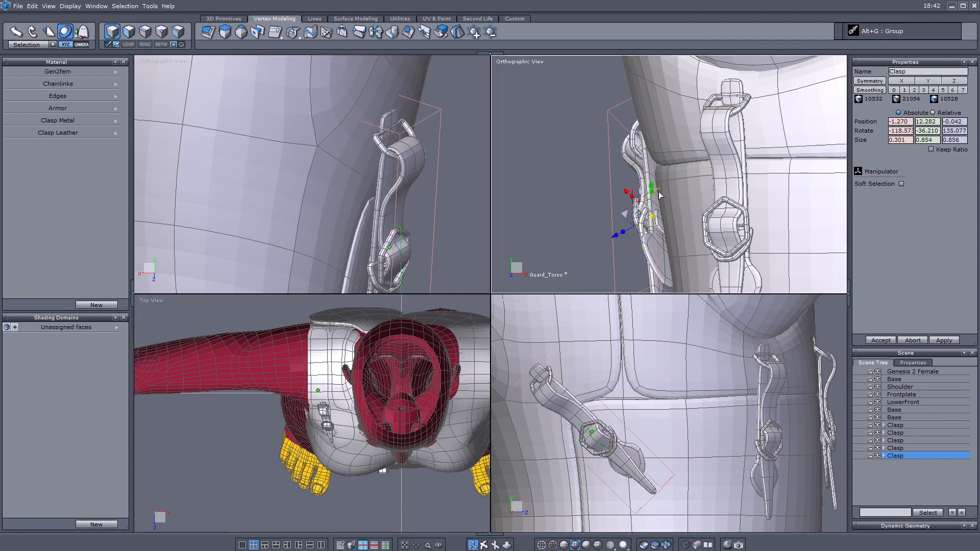
left_click(902, 184)
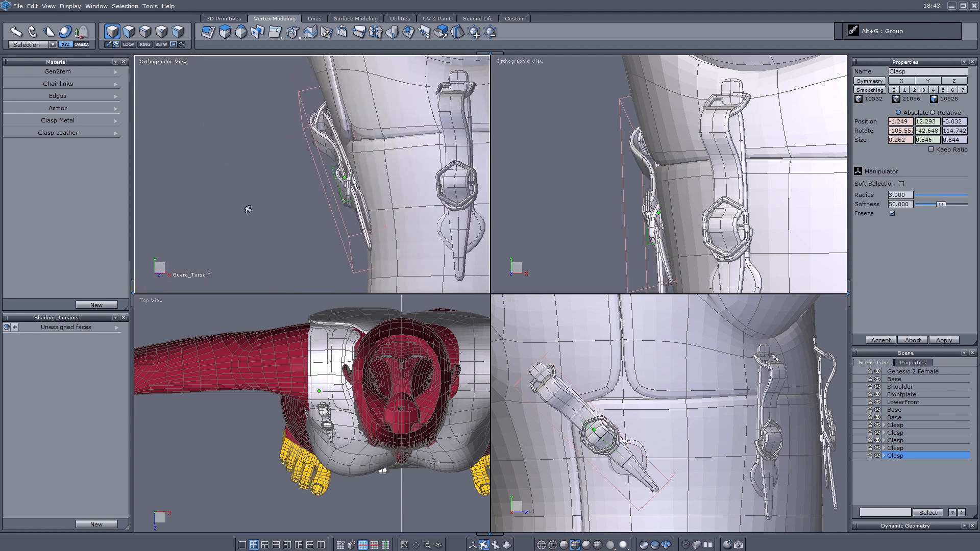
left_click(894, 379)
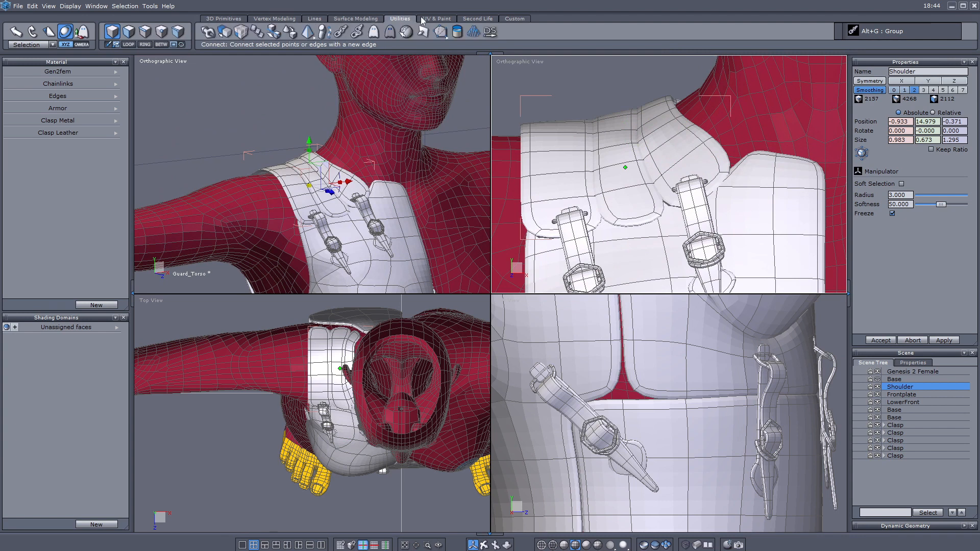
Unfold armor UVs and create materials Shoulder, BreastPiece, Frontpiece, Lowerfront and Backpieces.
left_click(436, 18)
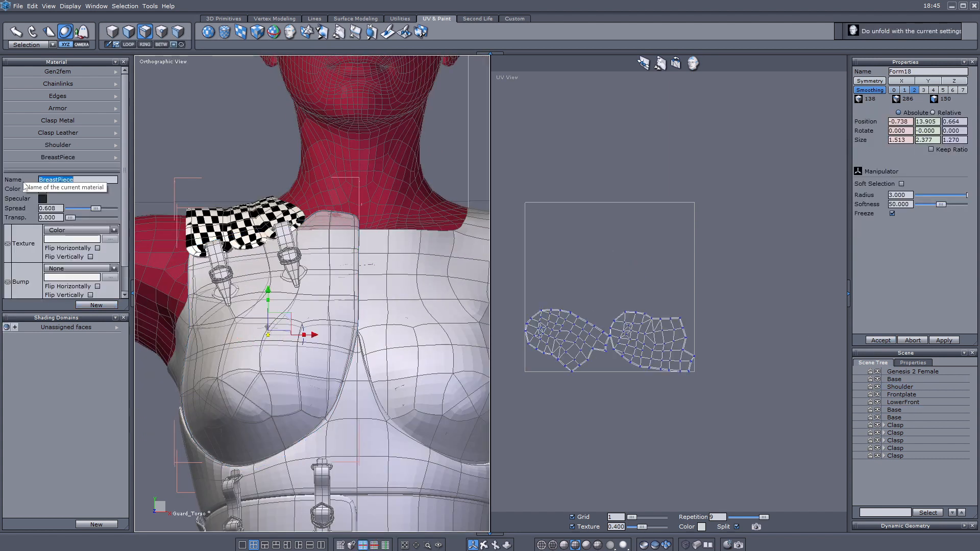
left_click(901, 394)
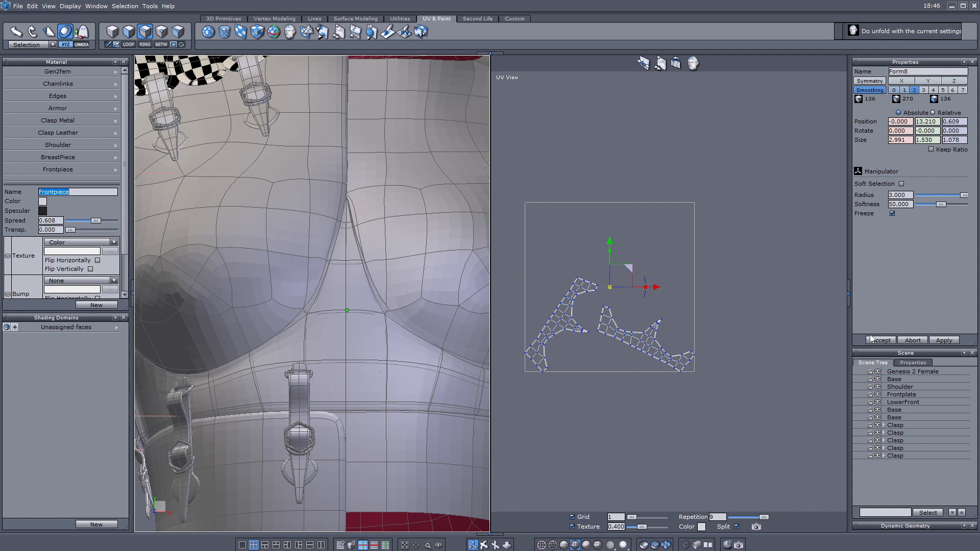
left_click(96, 305)
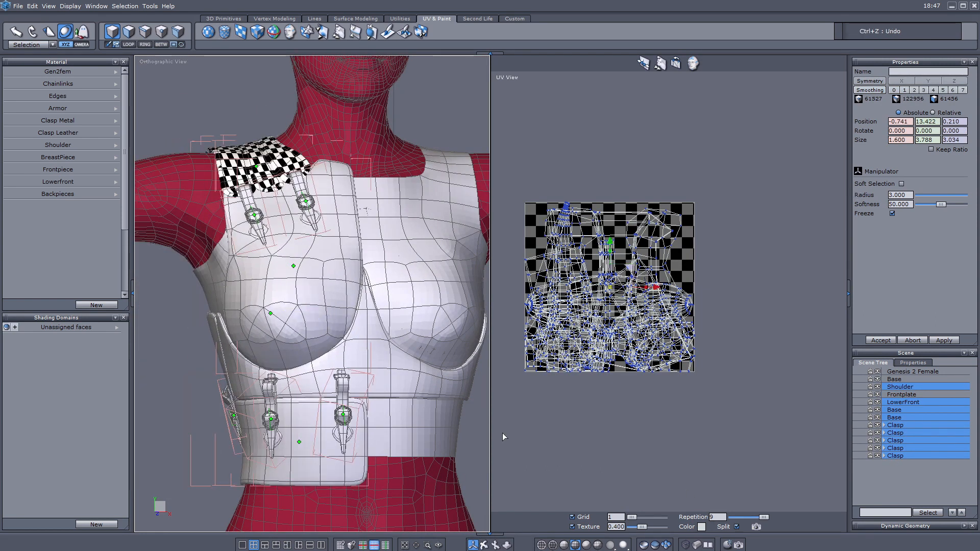
Mirror the armor pieces into symmetric Group4 and add a grid plane in front of the chest.
key("alt+g")
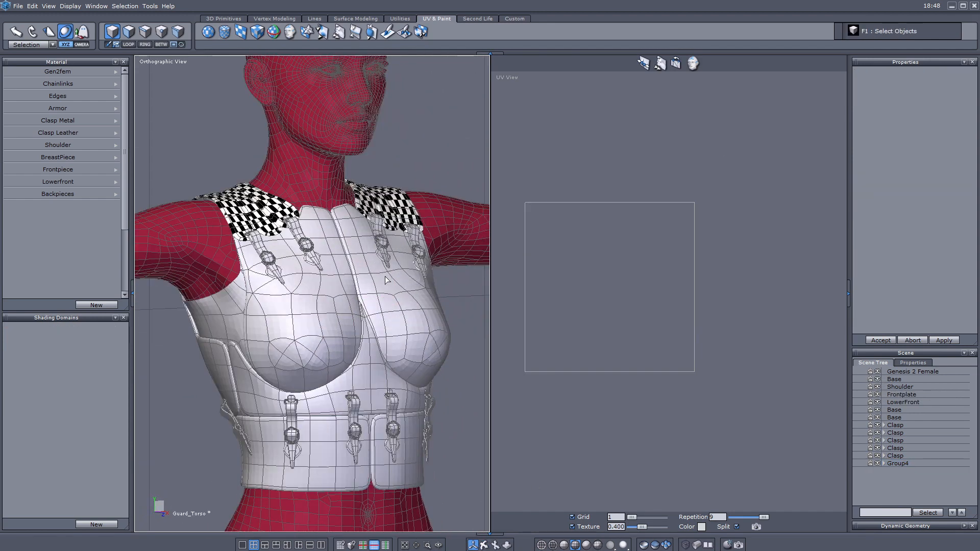
left_click(276, 545)
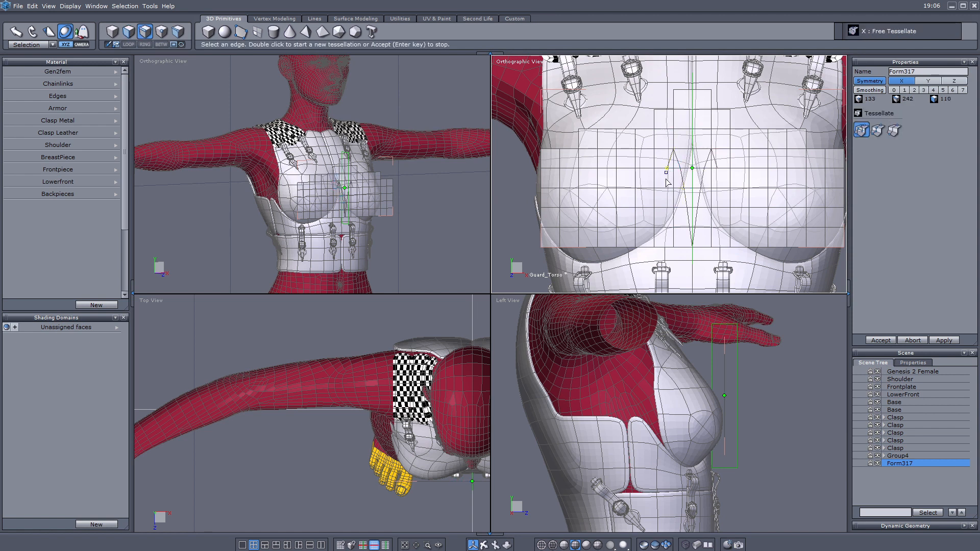
Add symmetric Free Tessellate cuts to Form317 following the bust contour.
left_click(656, 148)
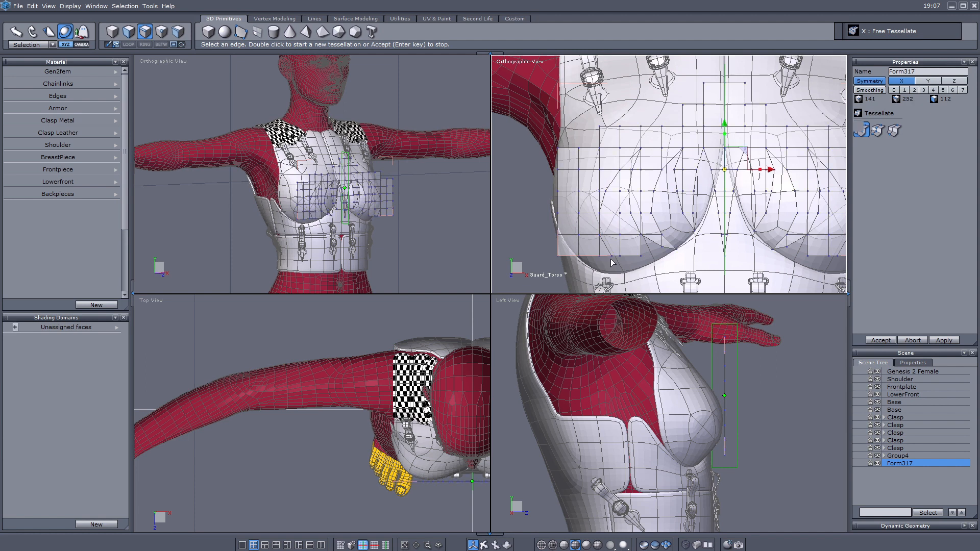
key("ctrl+z")
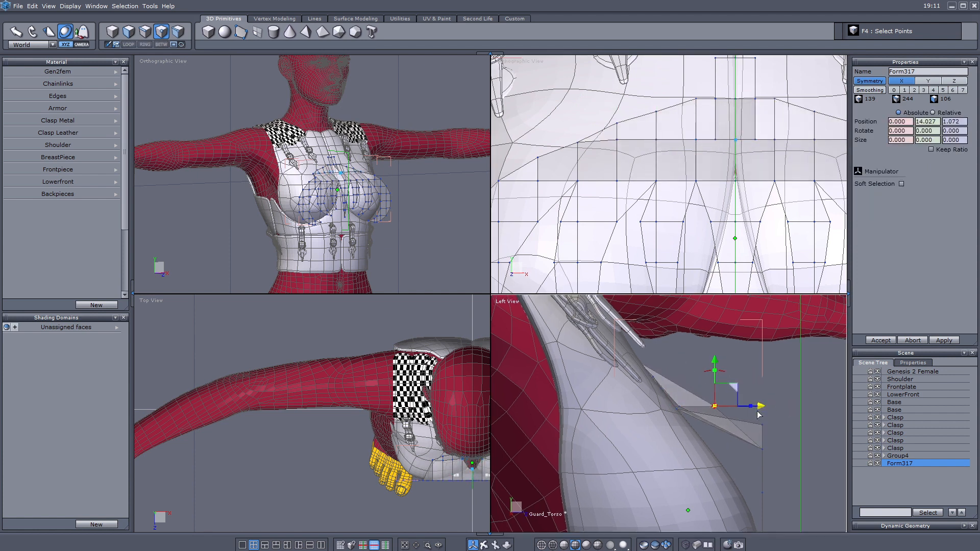
Reshape Form317's points, Target Weld its lower edge, and raise its smoothing level.
left_click(914, 184)
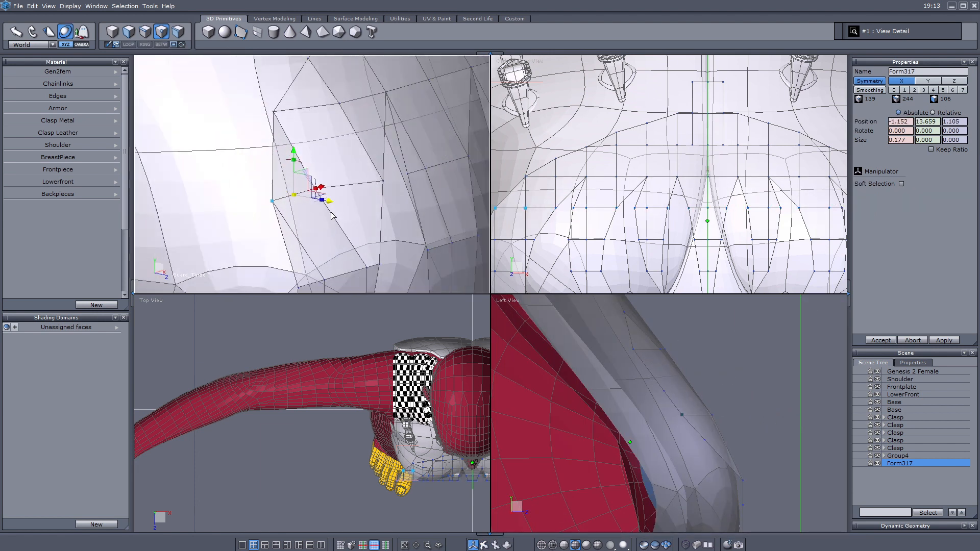
left_click(908, 184)
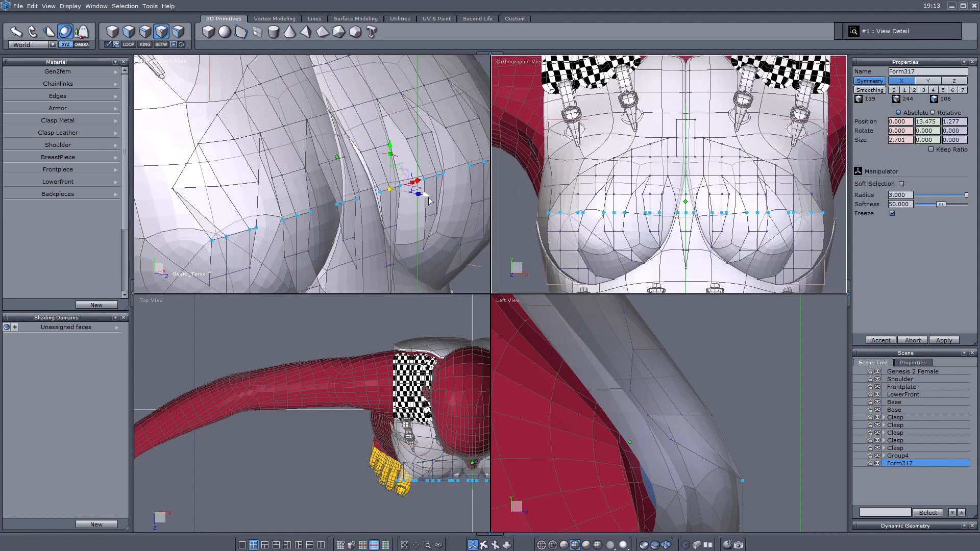
key("ctrl+z")
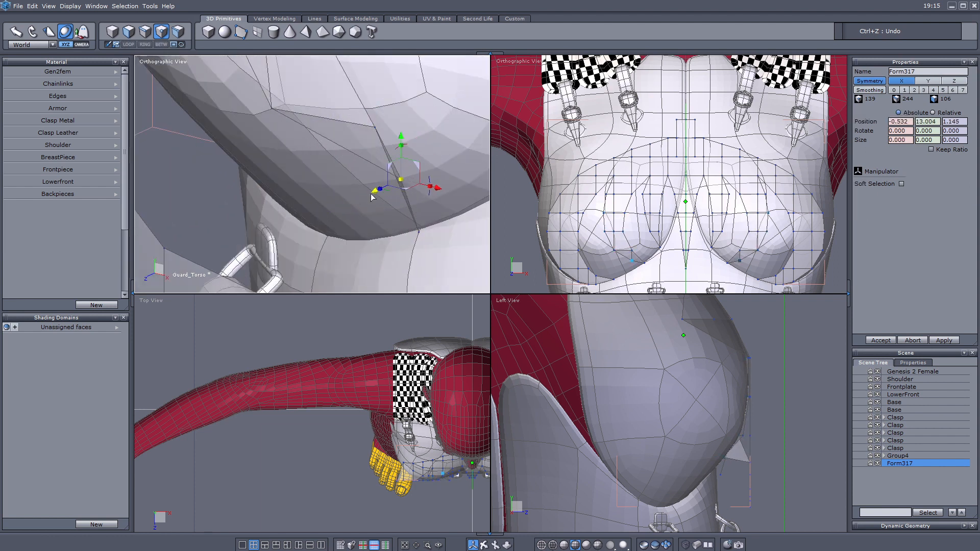
left_click(902, 184)
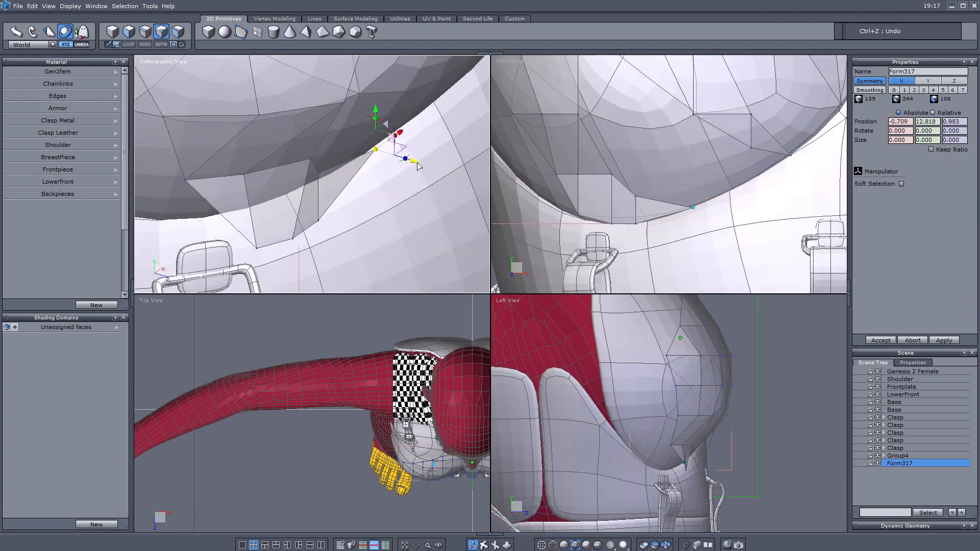
left_click(899, 183)
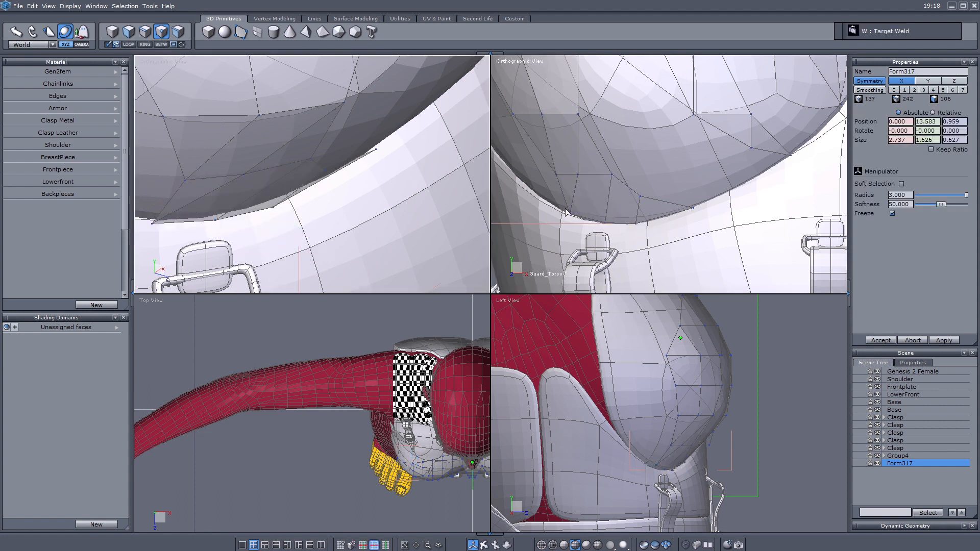
left_click(111, 31)
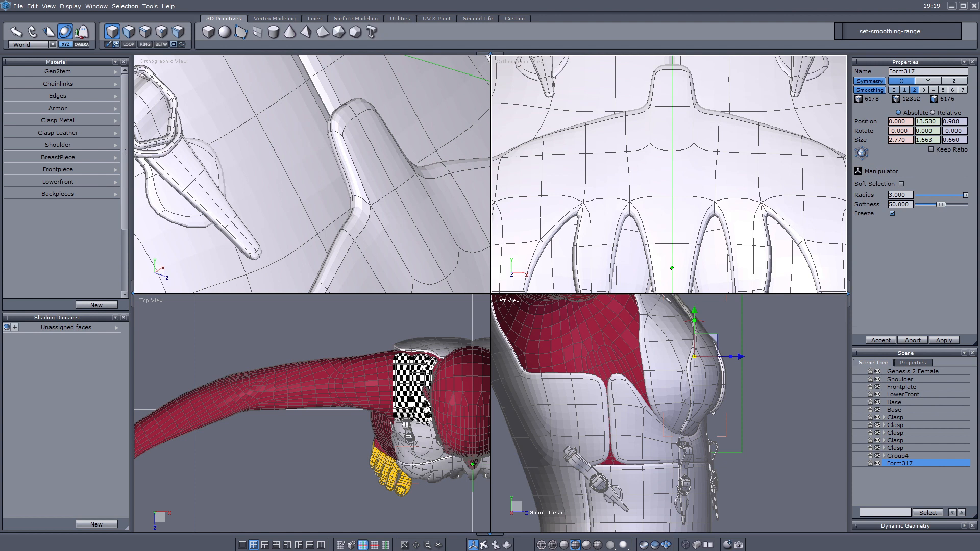
Save the armor scene and place a duplicated Clasp piece onto the torso armor.
left_click(897, 448)
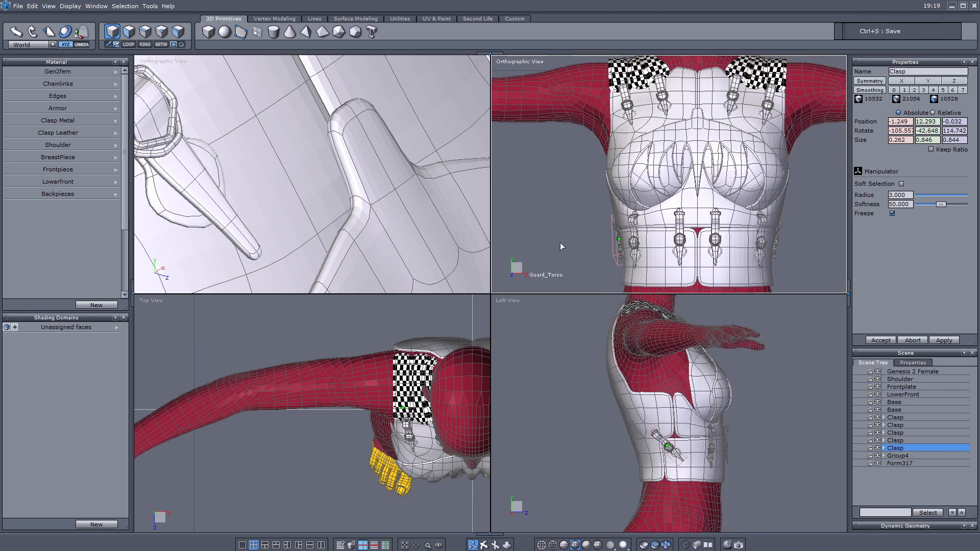
key("ctrl+v")
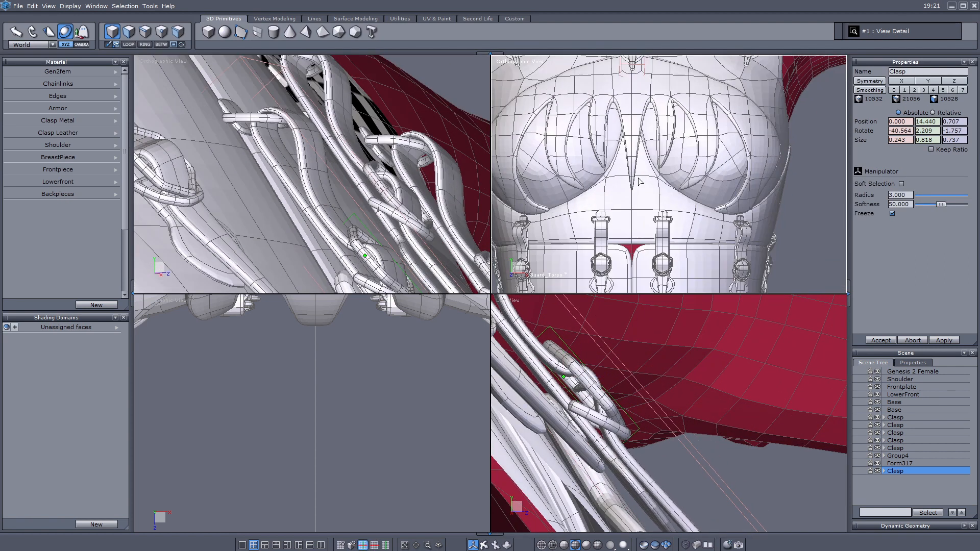
left_click(901, 455)
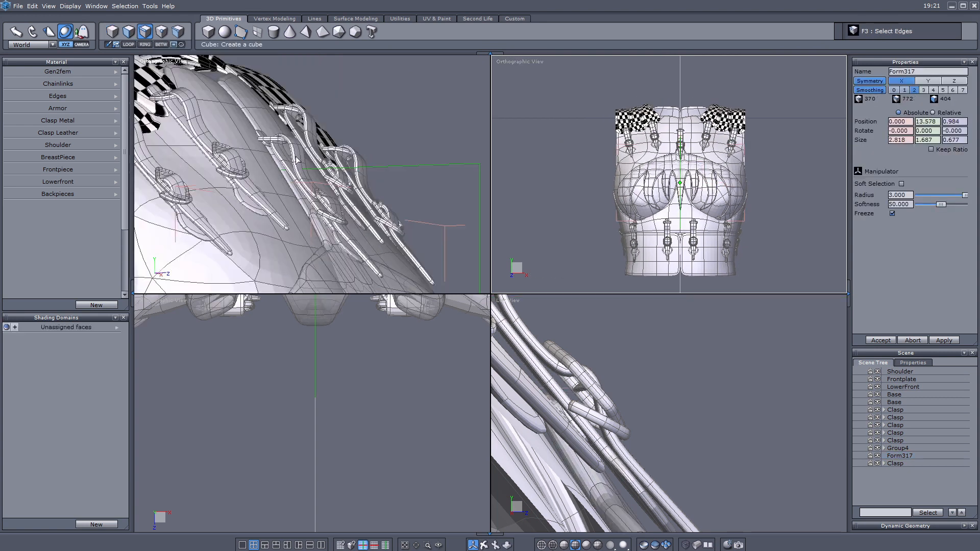